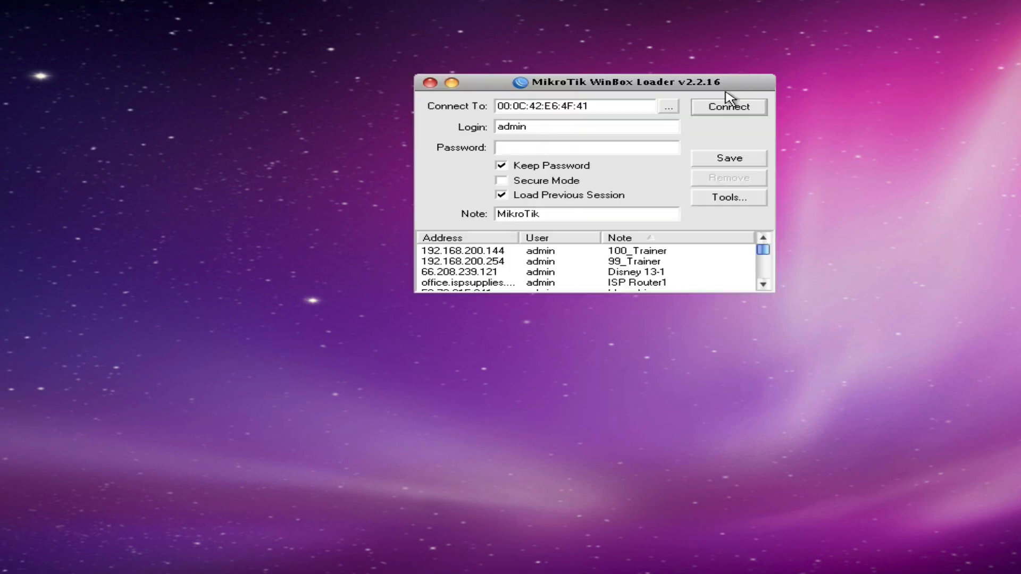
Log in to the RB750 router as admin by its MAC address
click(728, 107)
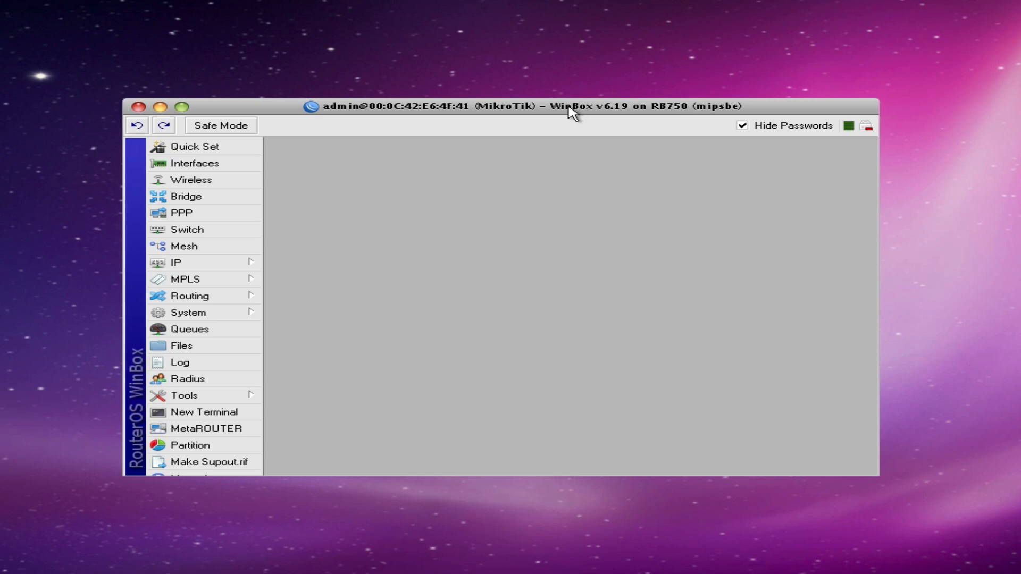
mouse_move(204, 346)
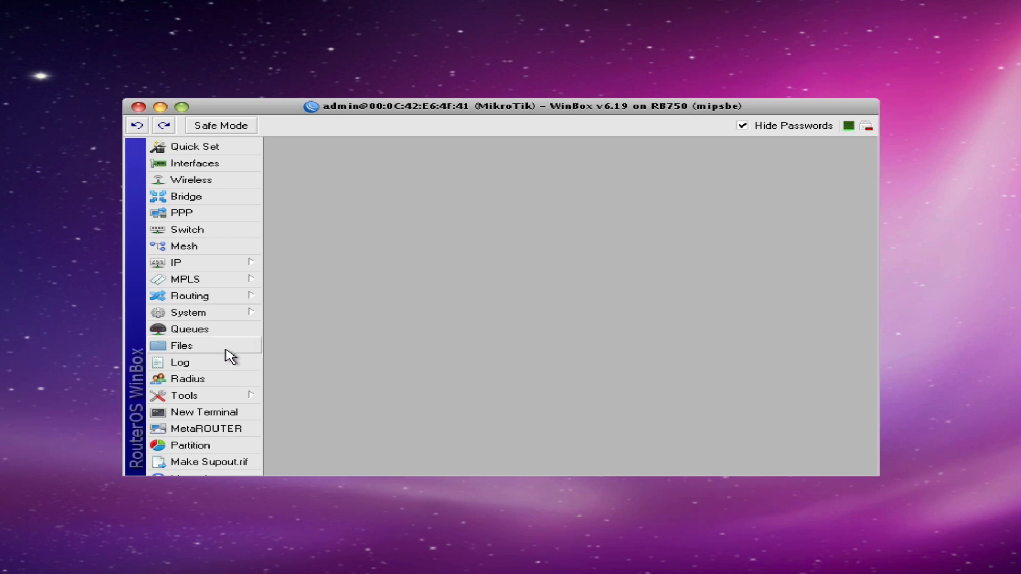
Upload IP-Firewall-Address-List.rsc (333.3 KiB) to the router's files, then close the file list
click(182, 345)
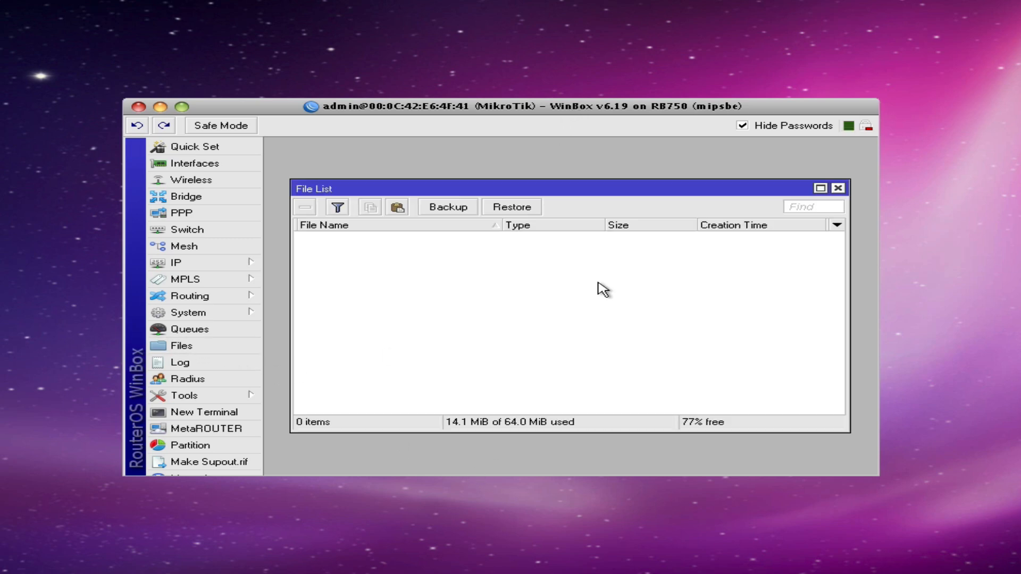
mouse_move(317, 282)
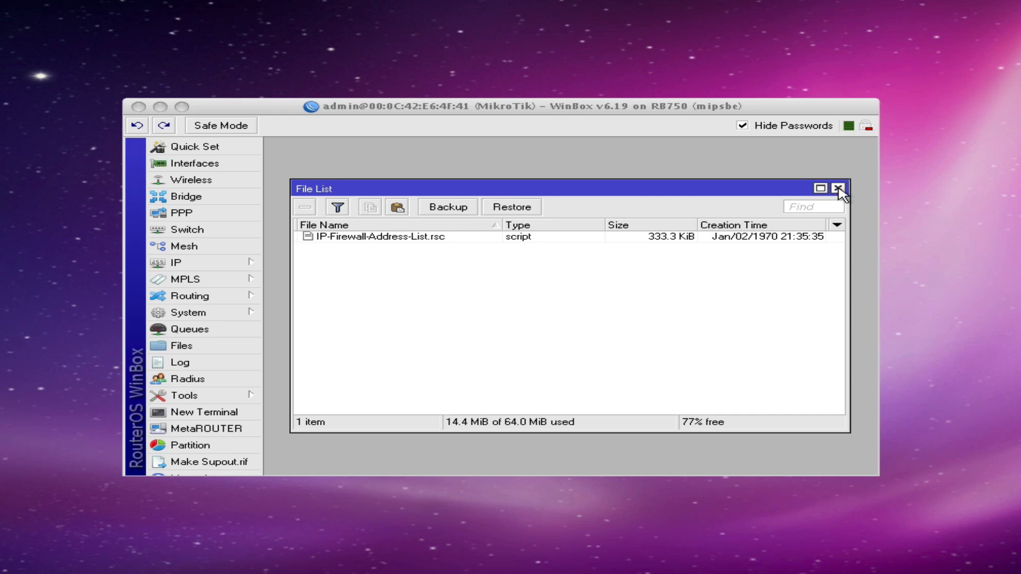
click(839, 189)
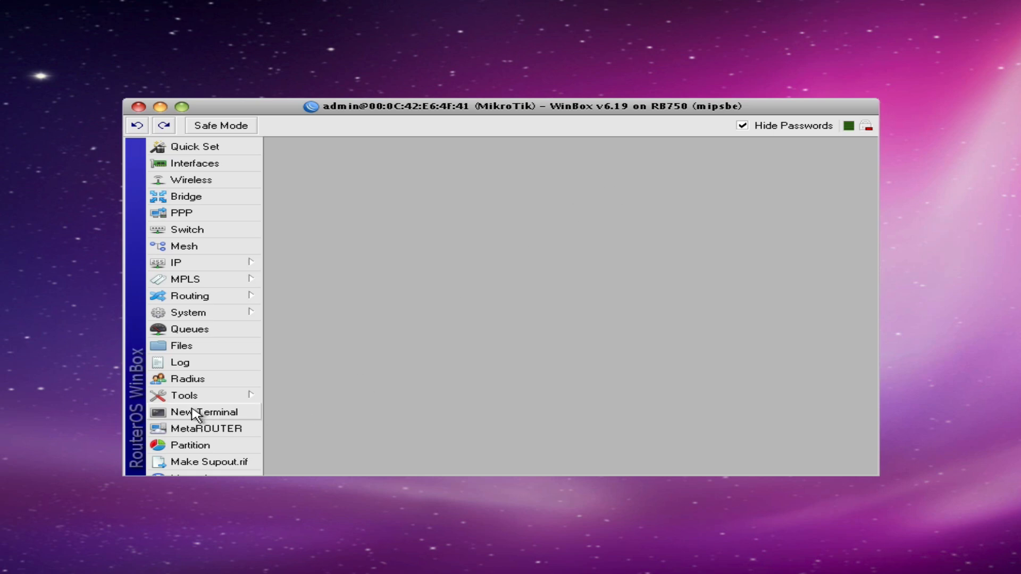
Start an 'import' command in a new router terminal
click(204, 411)
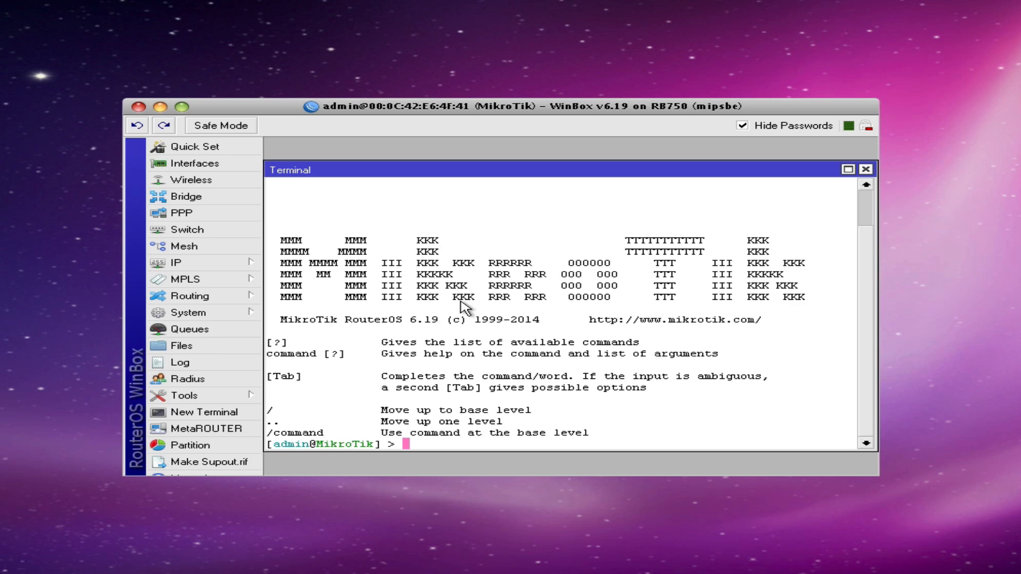
text(import)
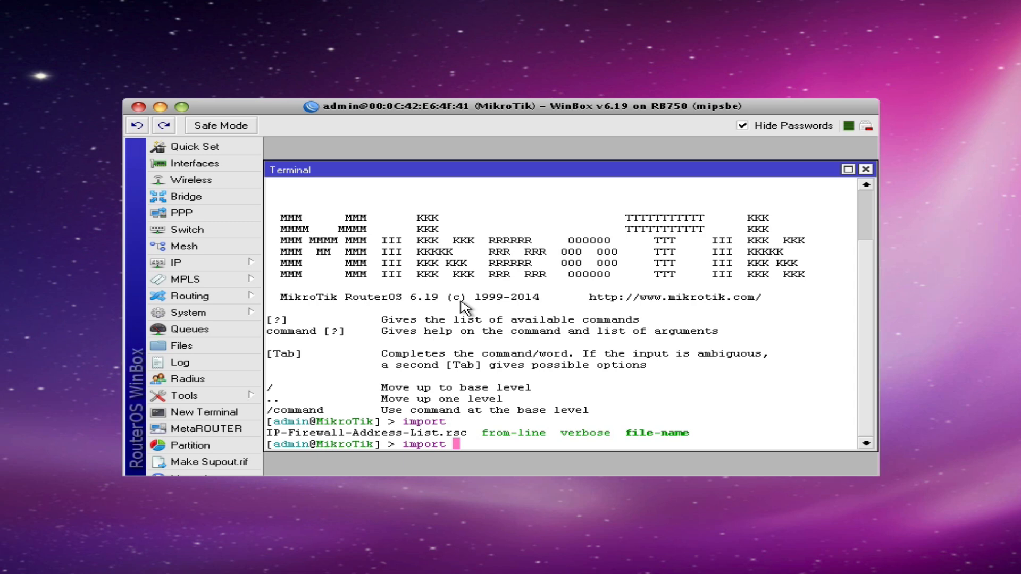
Run the import of IP-Firewall-Address-List.rsc from the terminal
text(IP-Firewall-Address-List.rsc)
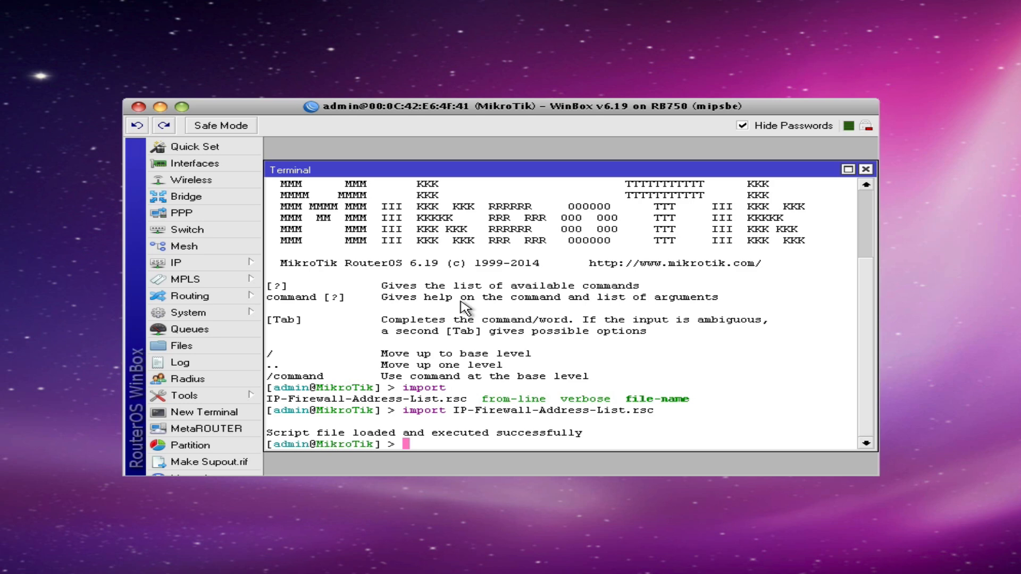
mouse_move(859, 184)
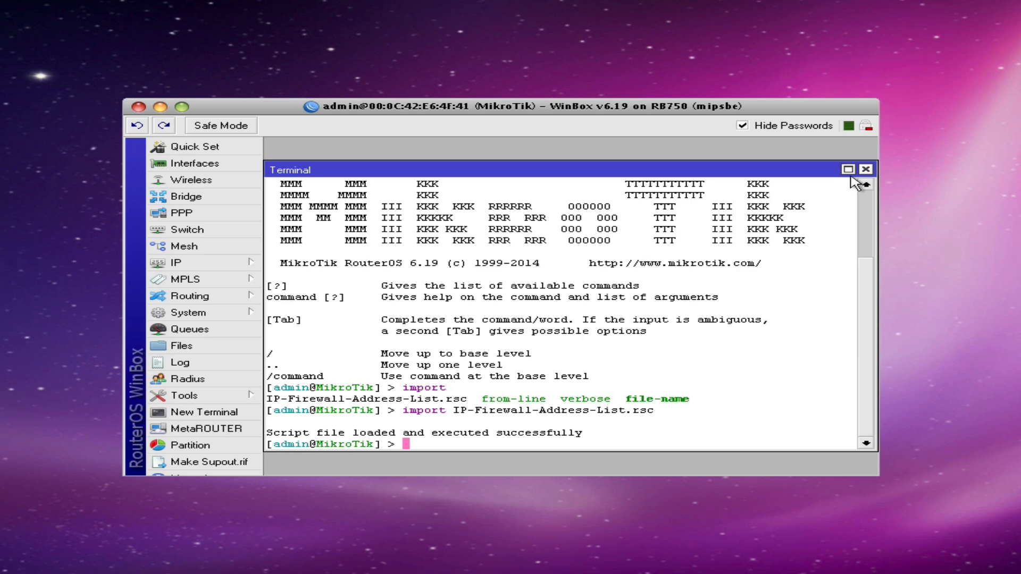
Close the terminal and show IP > Firewall with its eight filter rules
click(865, 169)
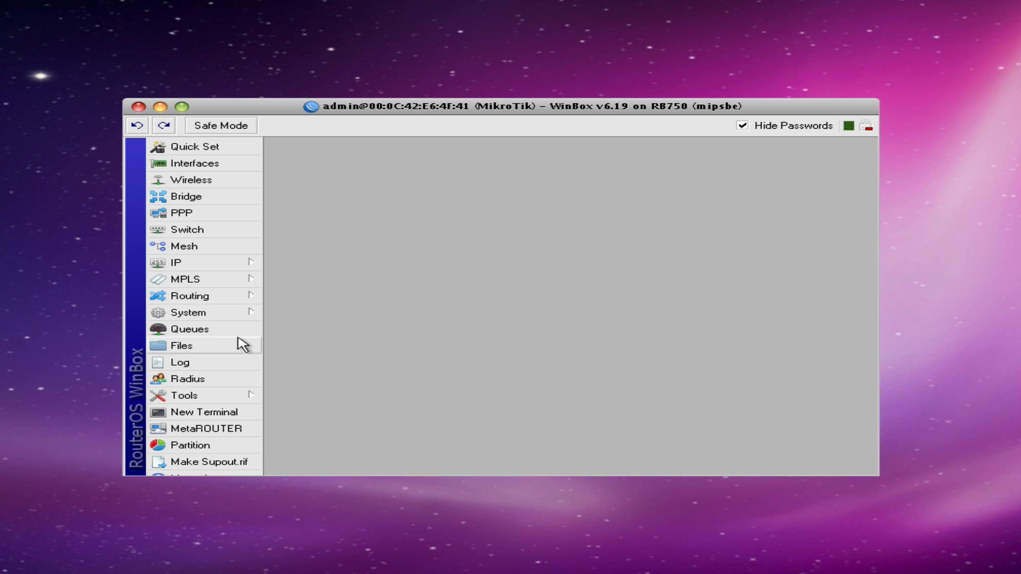
mouse_move(227, 261)
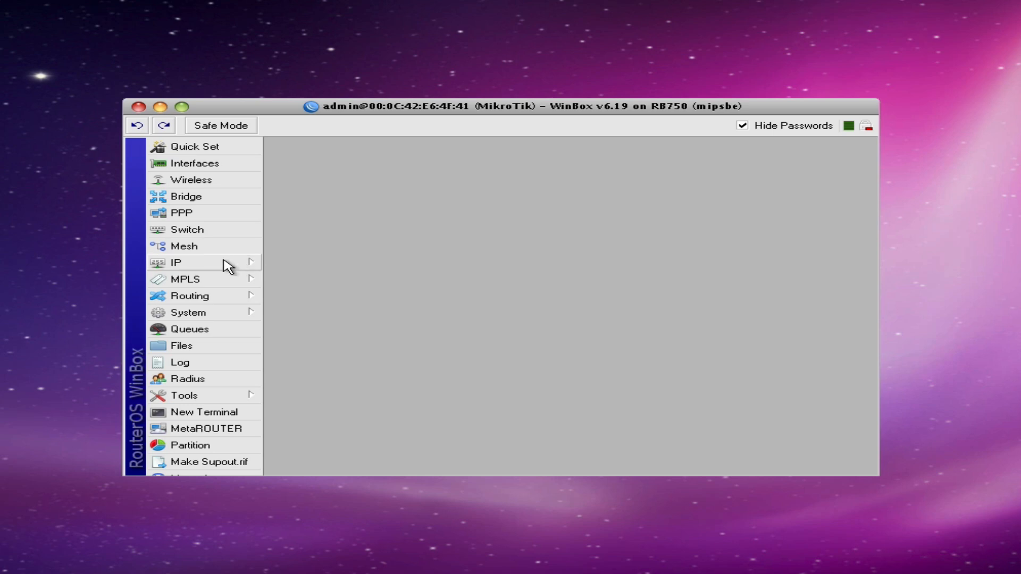
click(175, 262)
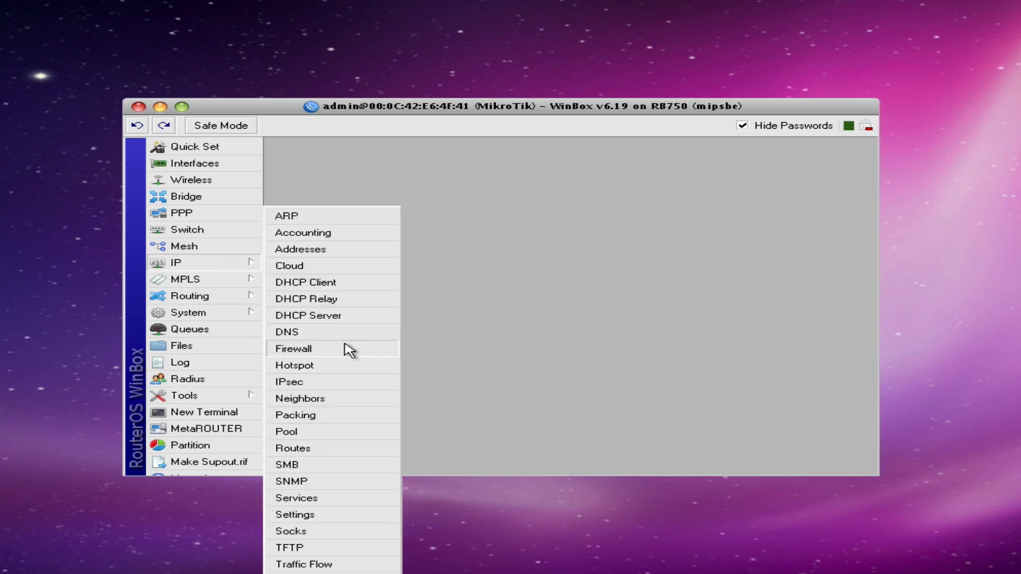
click(293, 349)
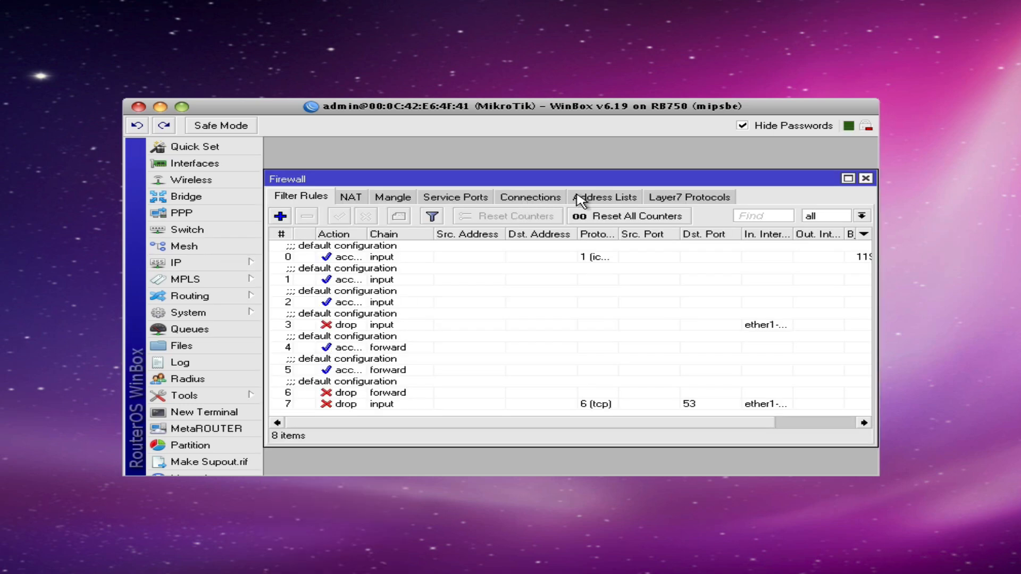
Show the Address Lists tab with 4707 United States CountryIP entries
click(604, 197)
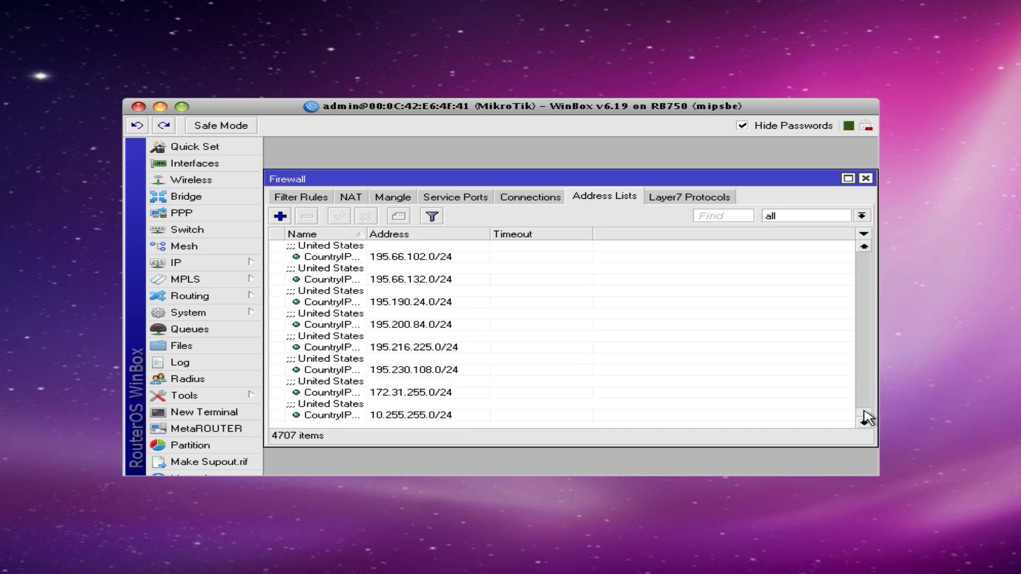
mouse_move(210, 412)
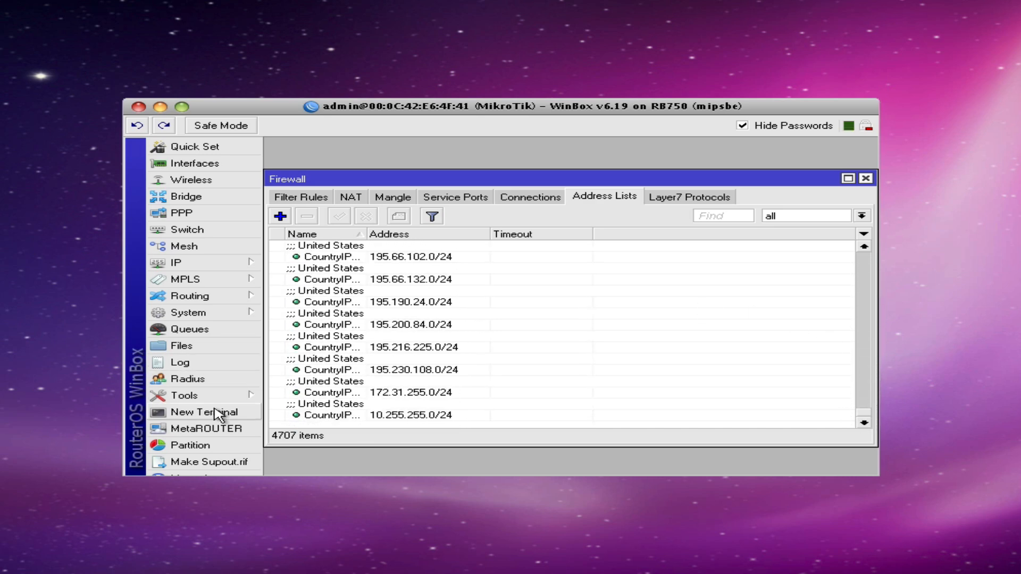